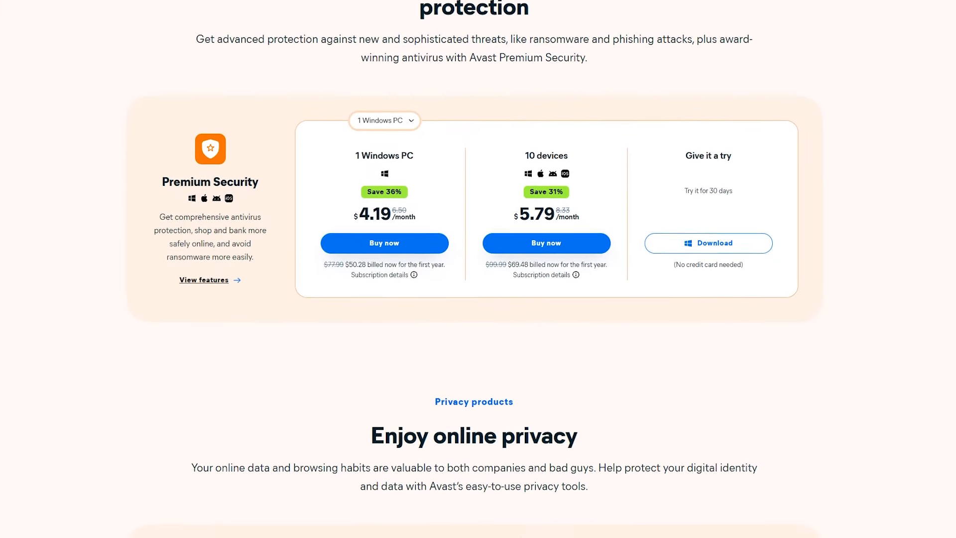
scroll(down, 3)
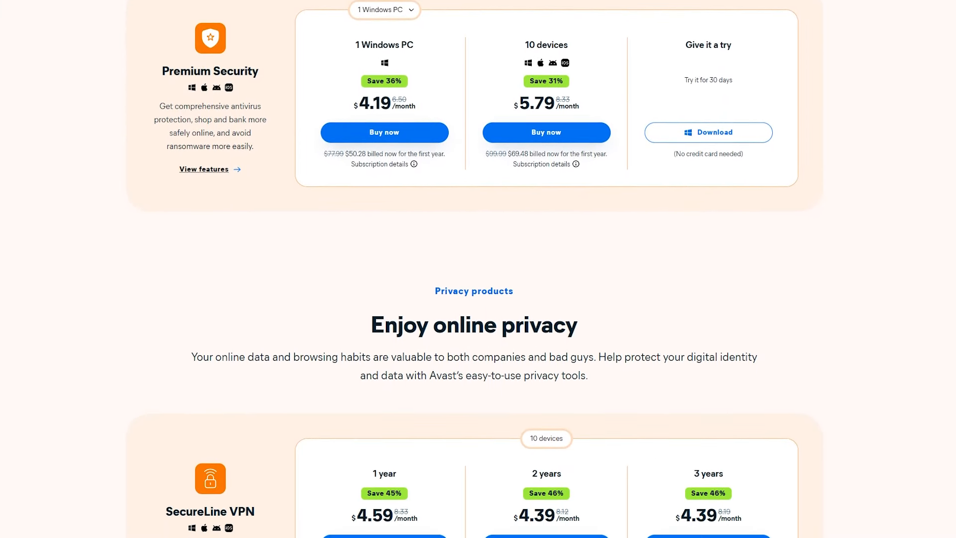
scroll(down, 3)
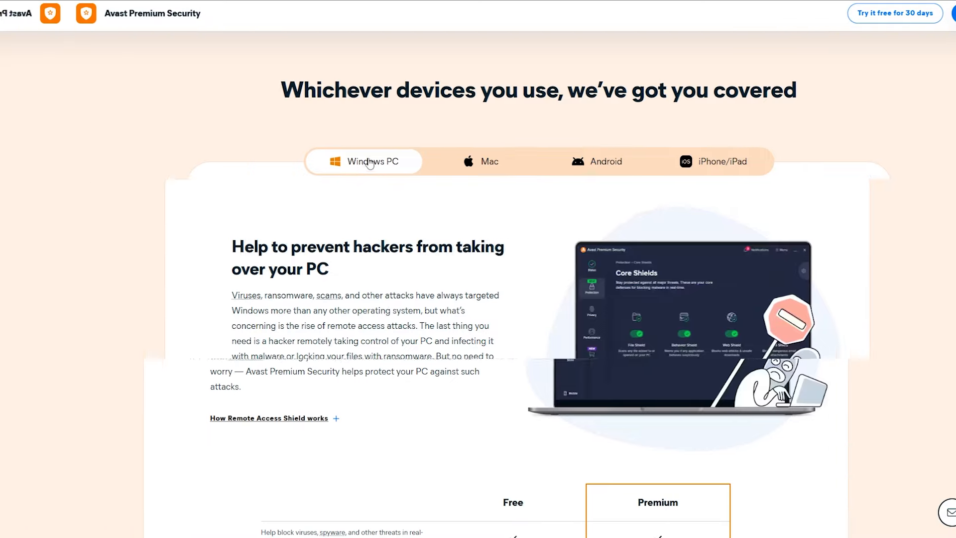
click(425, 161)
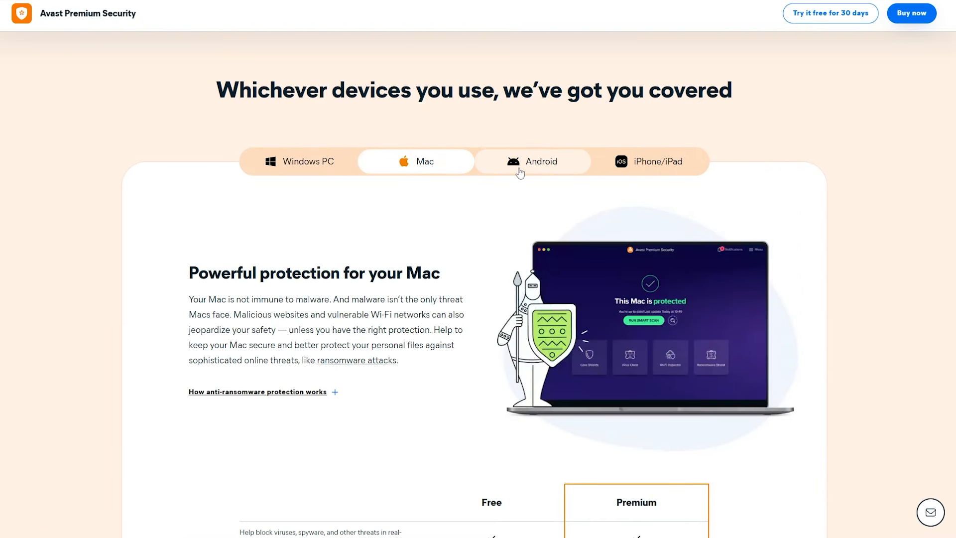
click(649, 161)
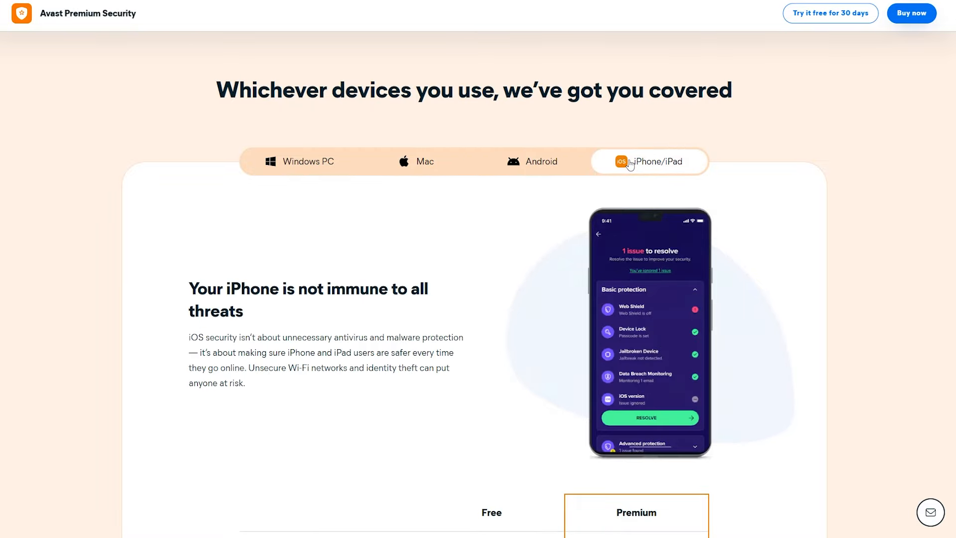
- Scroll down to the Avast One Silver, Gold and Platinum comparison
scroll(down, 3)
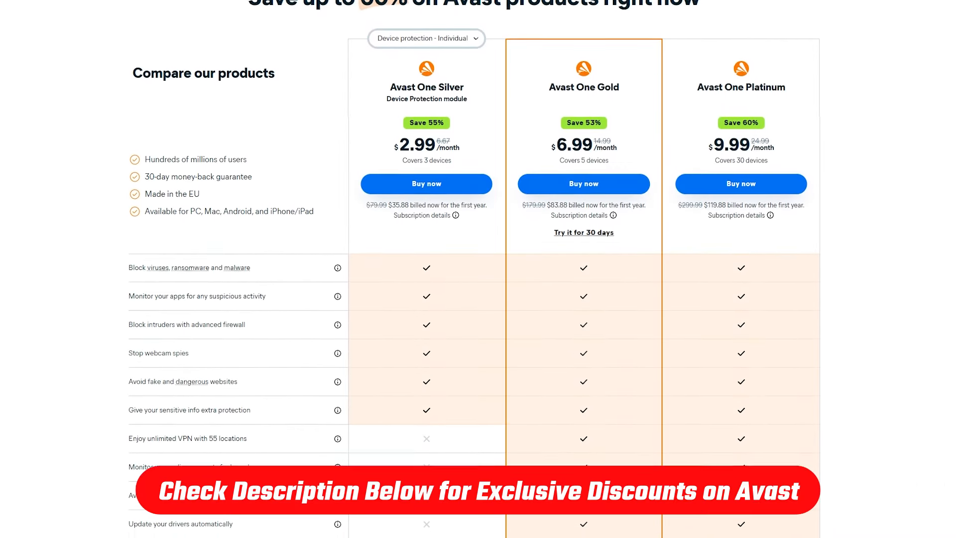
scroll(down, 3)
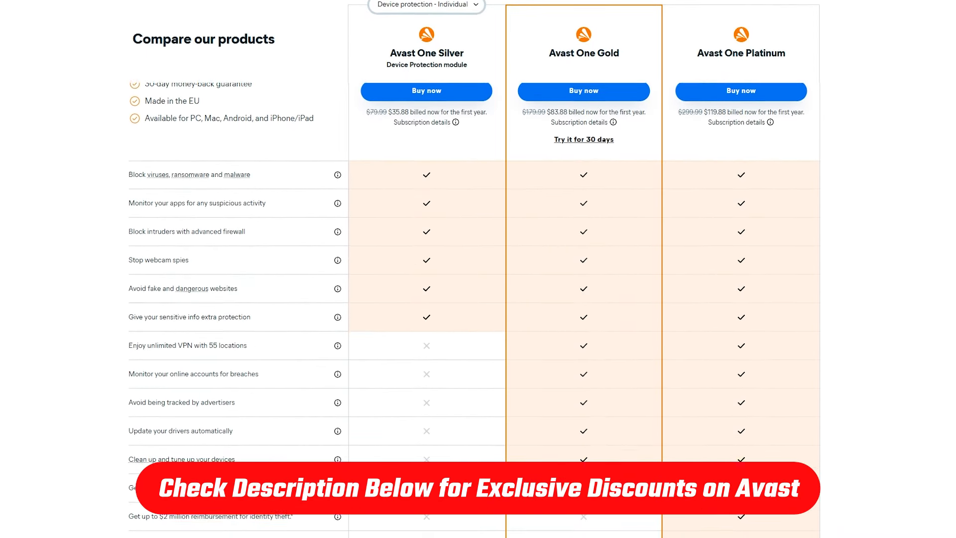
scroll(down, 3)
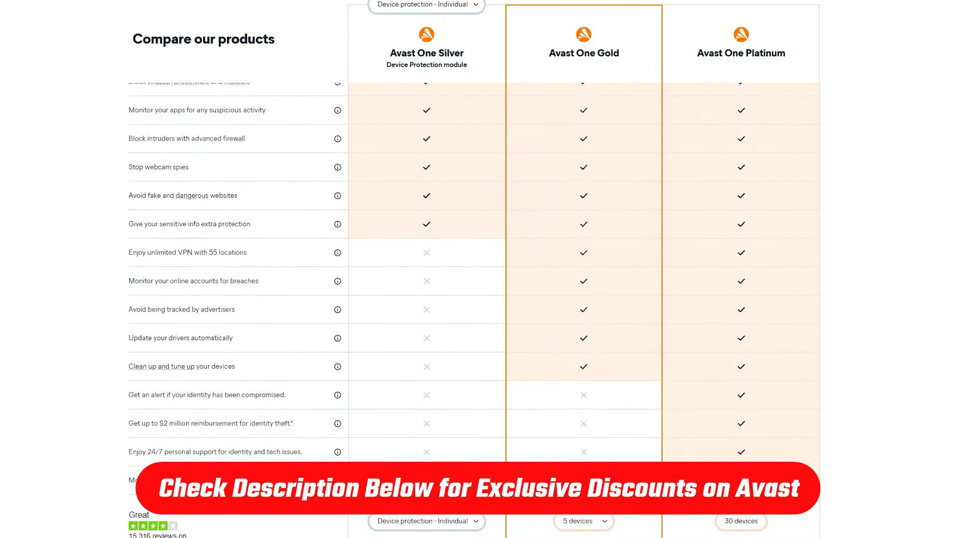
scroll(down, 3)
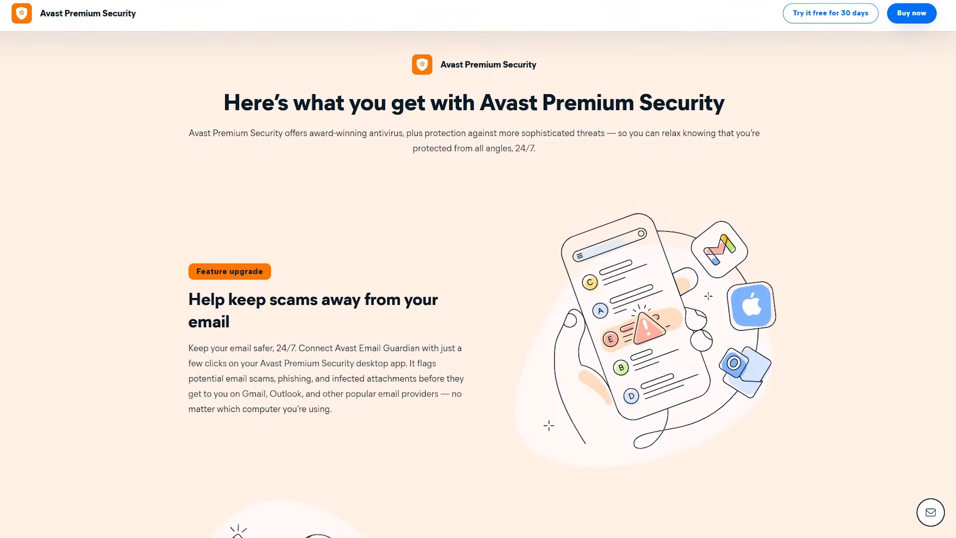
- Scroll through Premium Security's feature sections, from email scam protection to safe online banking
scroll(down, 3)
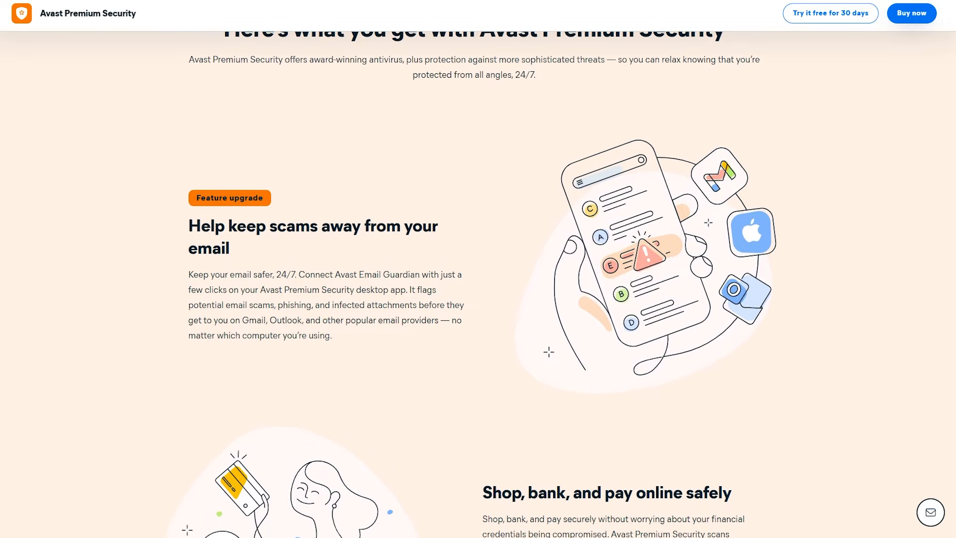
scroll(down, 3)
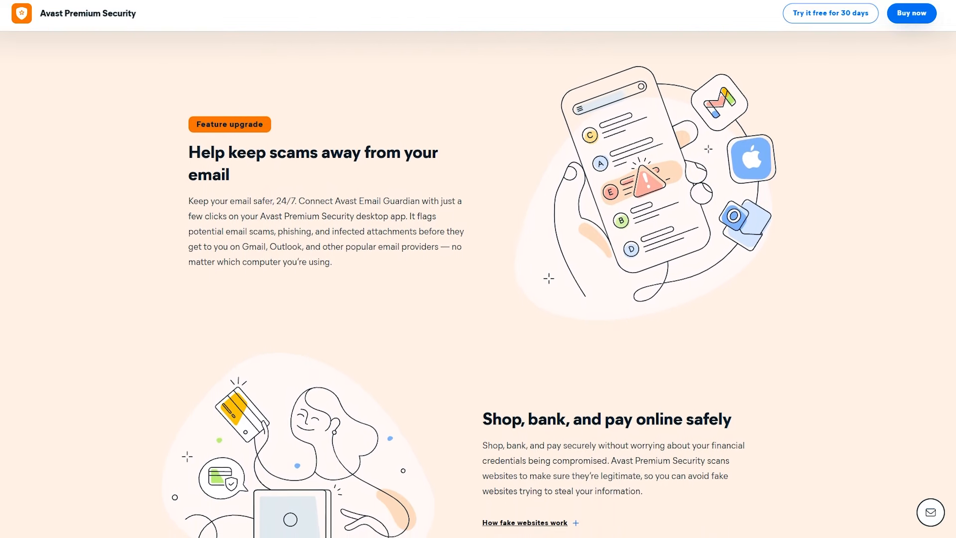
scroll(down, 3)
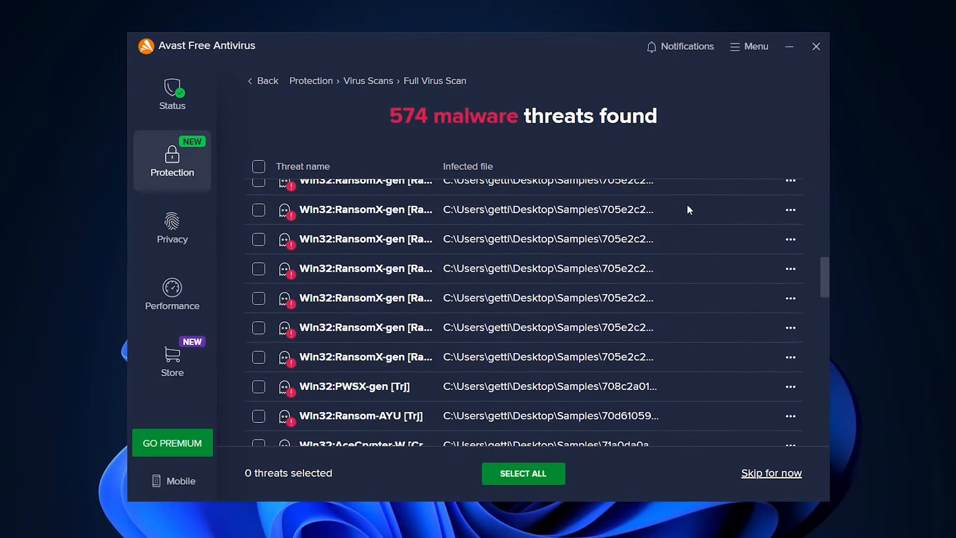
- Select all 574 detected threats in the full scan results and resolve them all
scroll(down, 3)
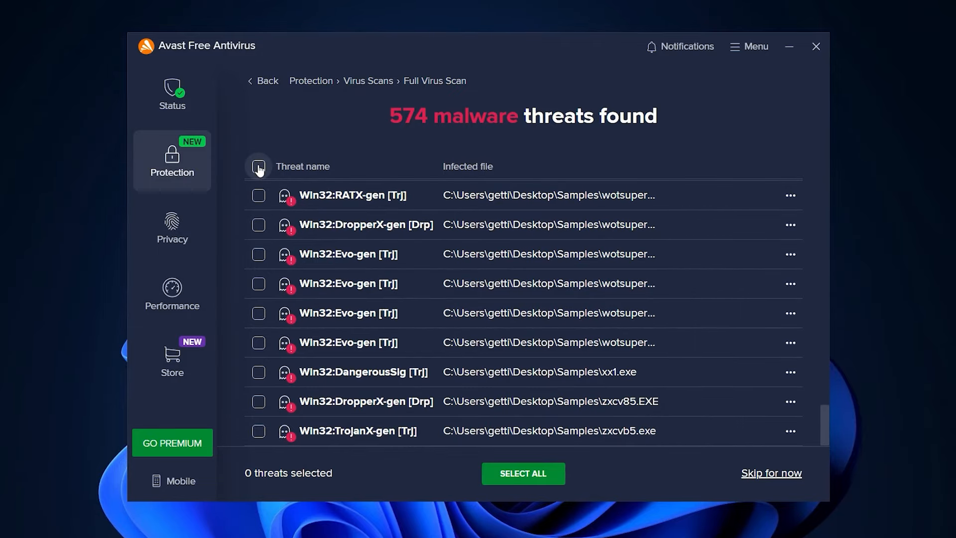
click(258, 166)
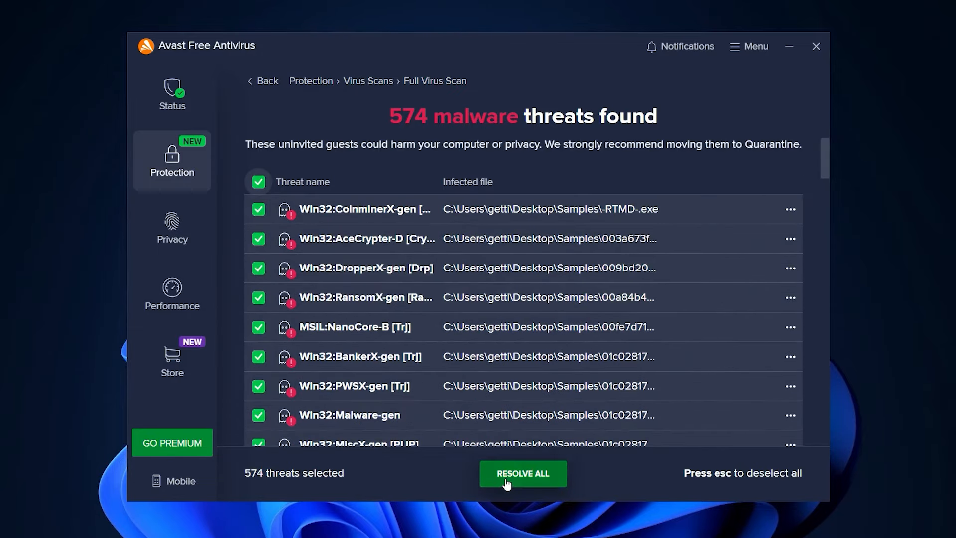
click(522, 473)
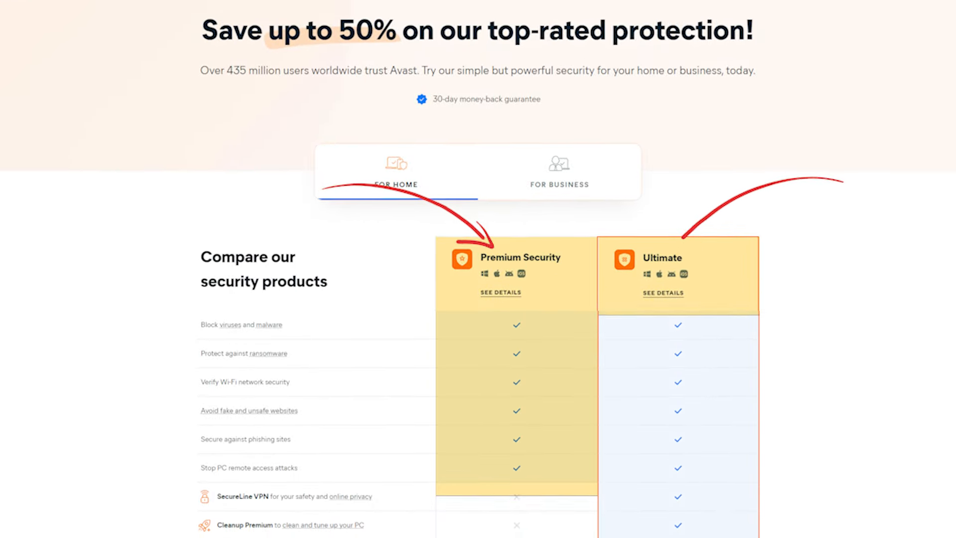
- Scroll the Premium Security vs Ultimate table to yearly prices, then 1-PC and 10-device monthly pricing
scroll(down, 3)
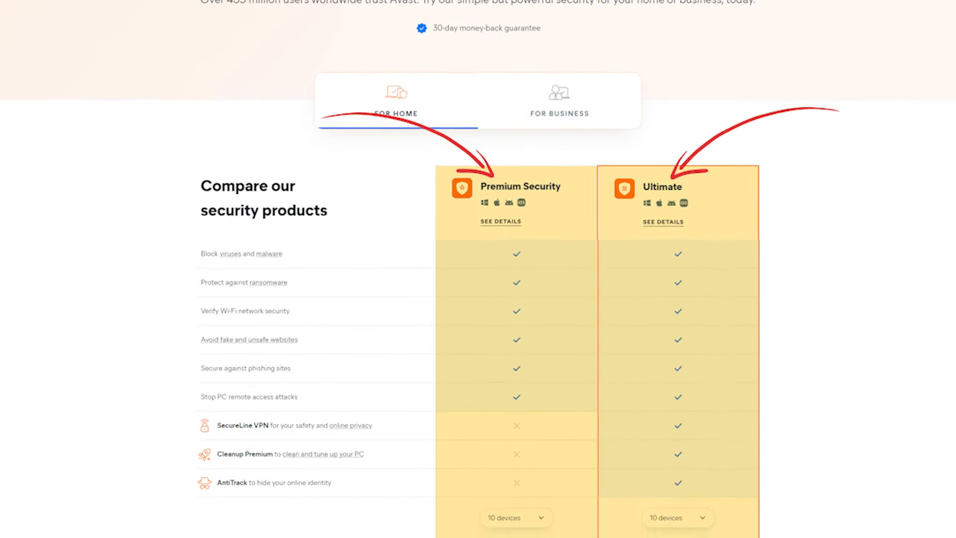
scroll(down, 3)
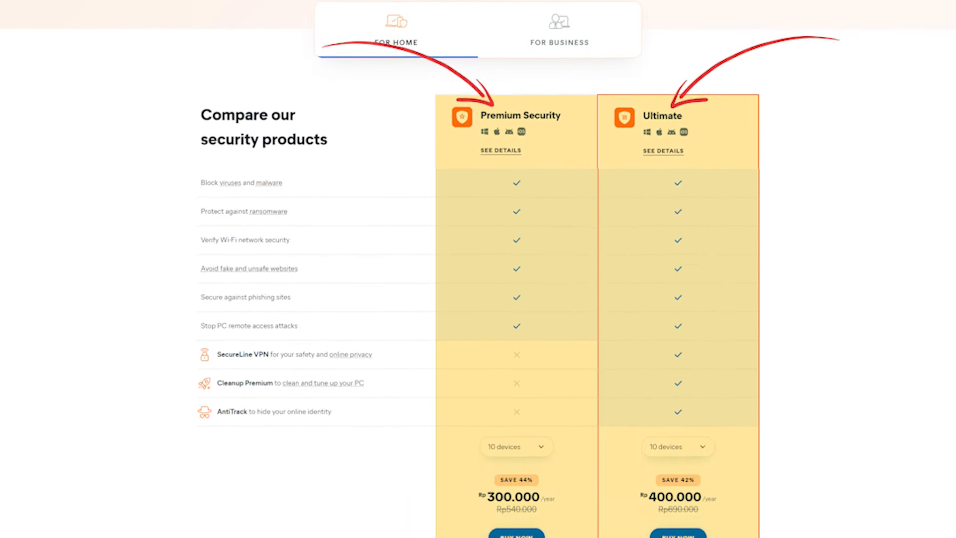
scroll(down, 3)
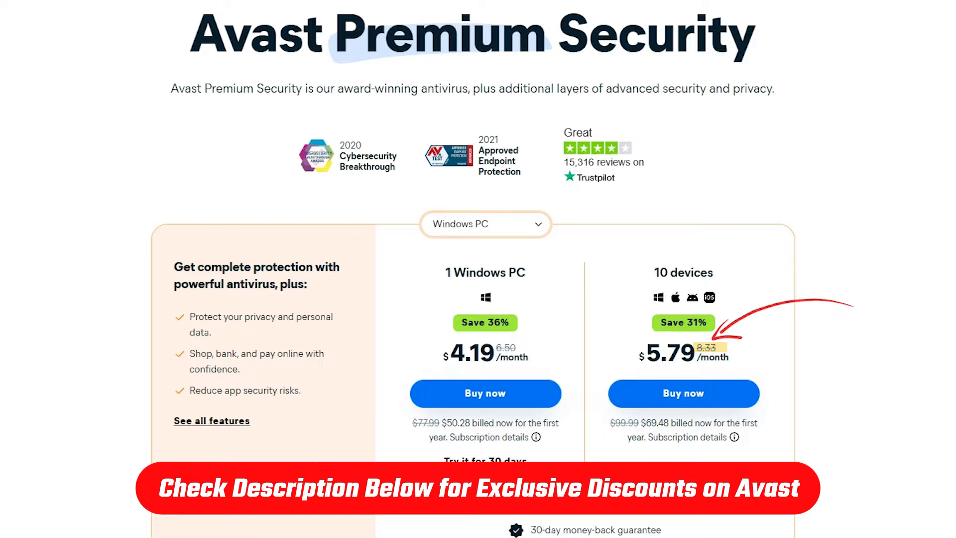
scroll(down, 3)
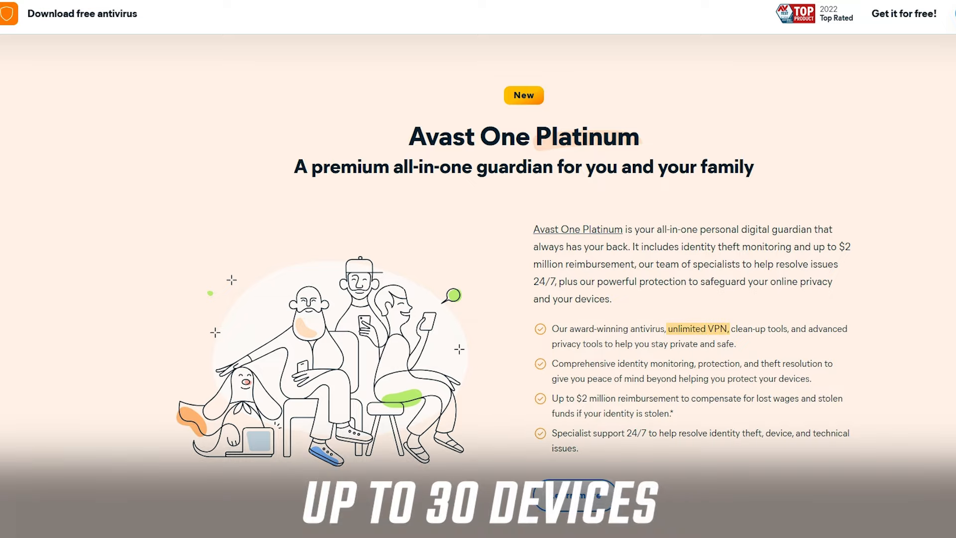
- Scroll past Avast One Platinum to the Basic, Silver, Gold and Platinum pricing plans
scroll(down, 3)
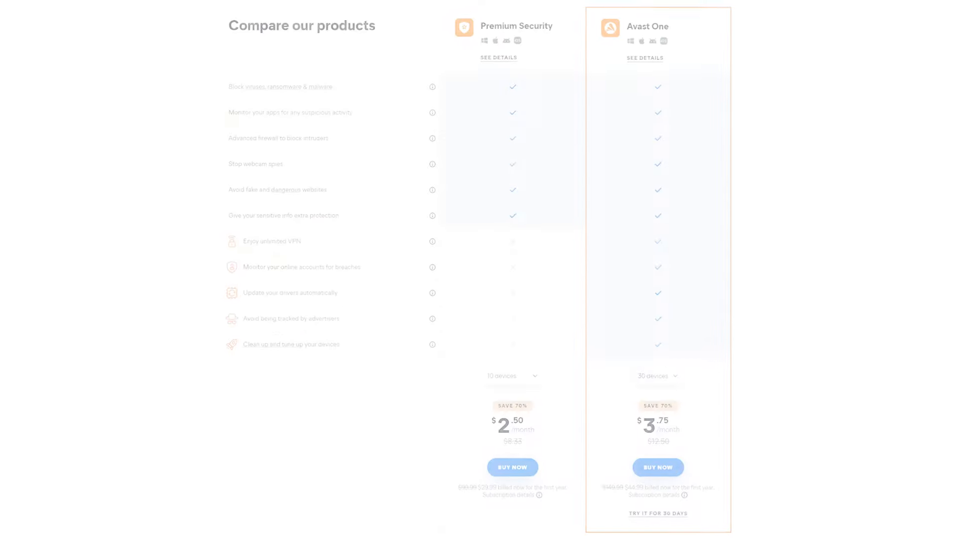
scroll(down, 3)
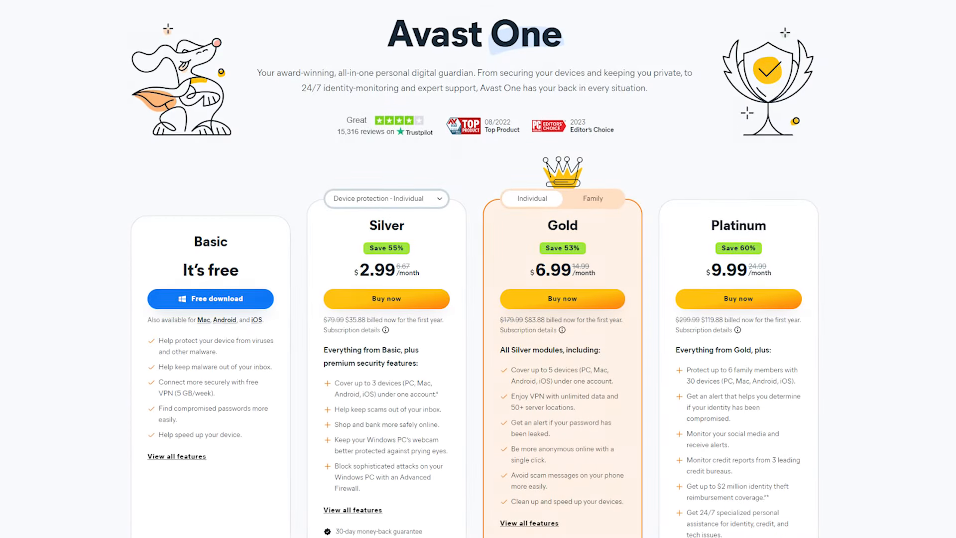
scroll(down, 3)
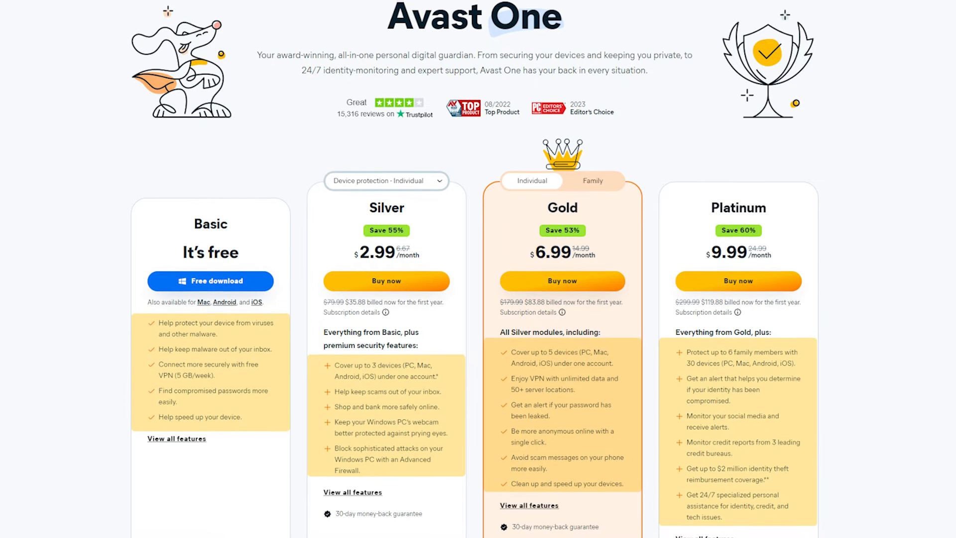
scroll(down, 3)
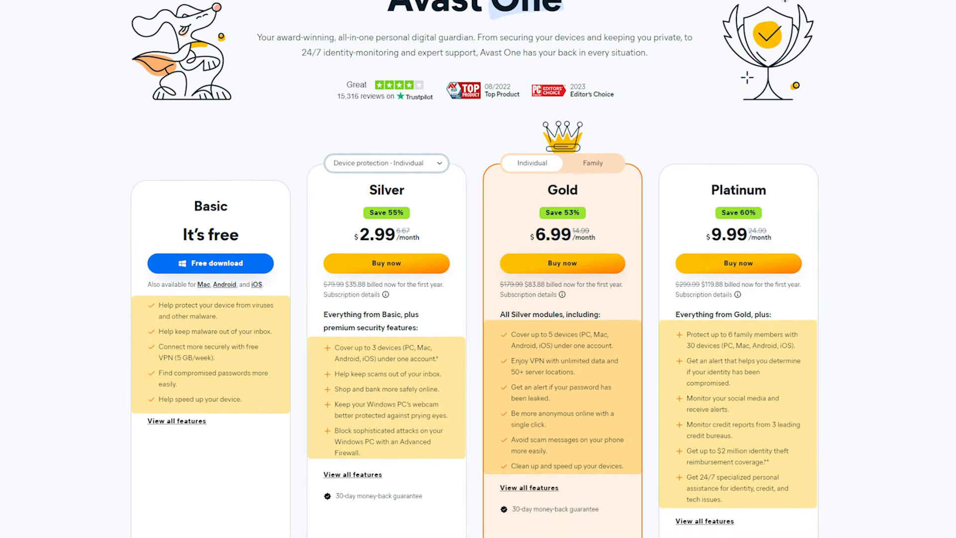
scroll(down, 3)
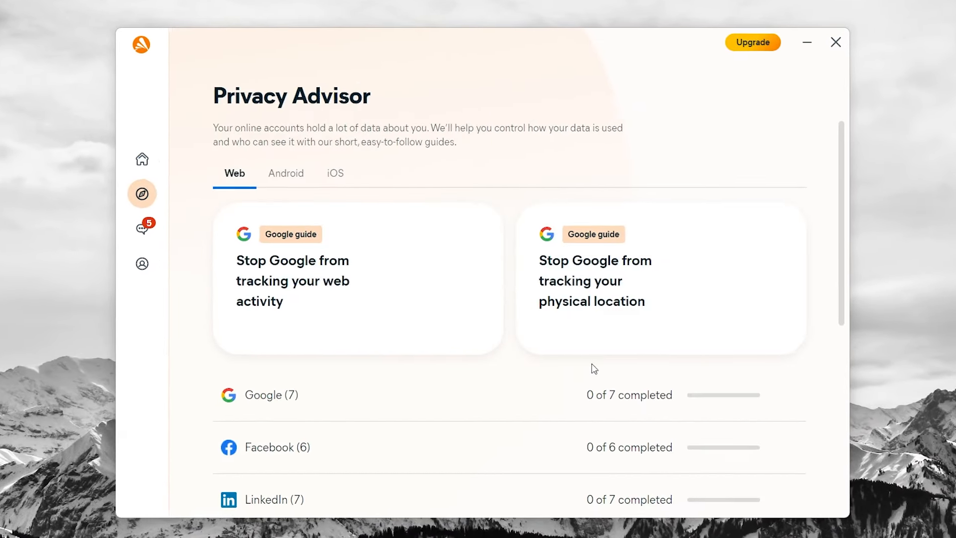
- View the Android and iOS privacy guides, then return to Web and expand Google (7)
click(286, 173)
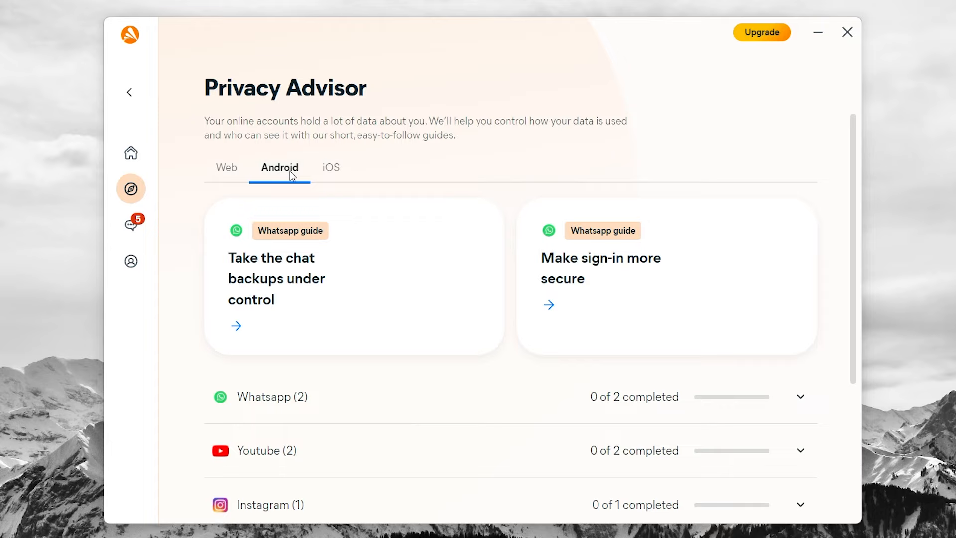
click(330, 168)
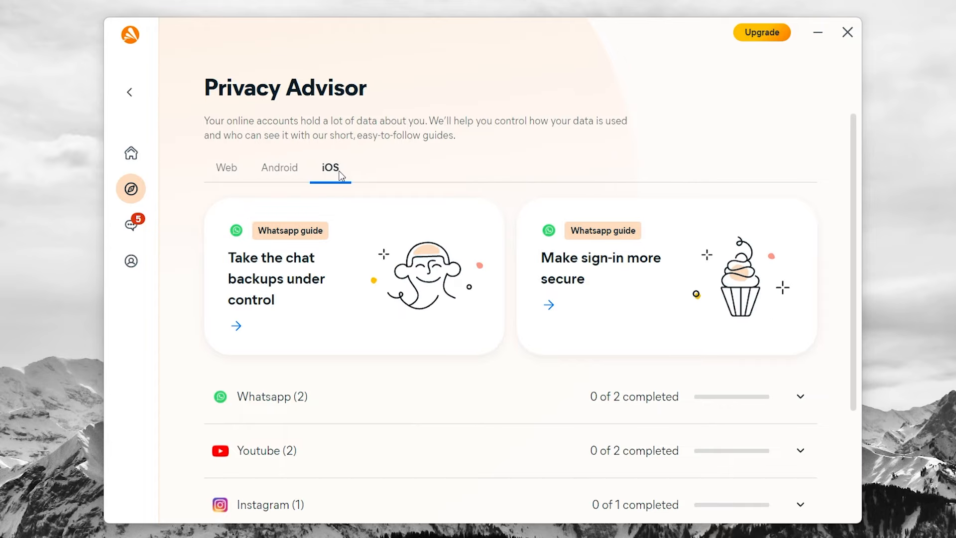
click(226, 168)
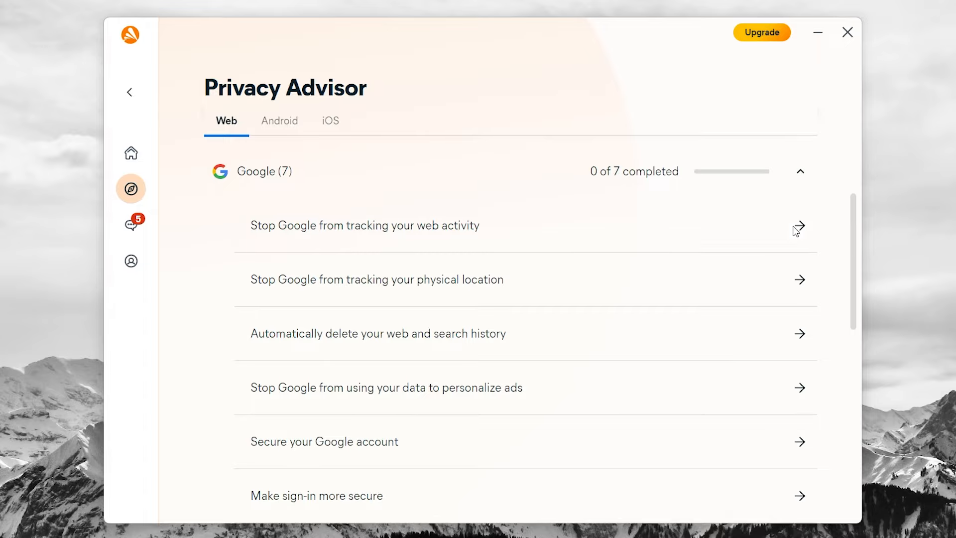
click(761, 32)
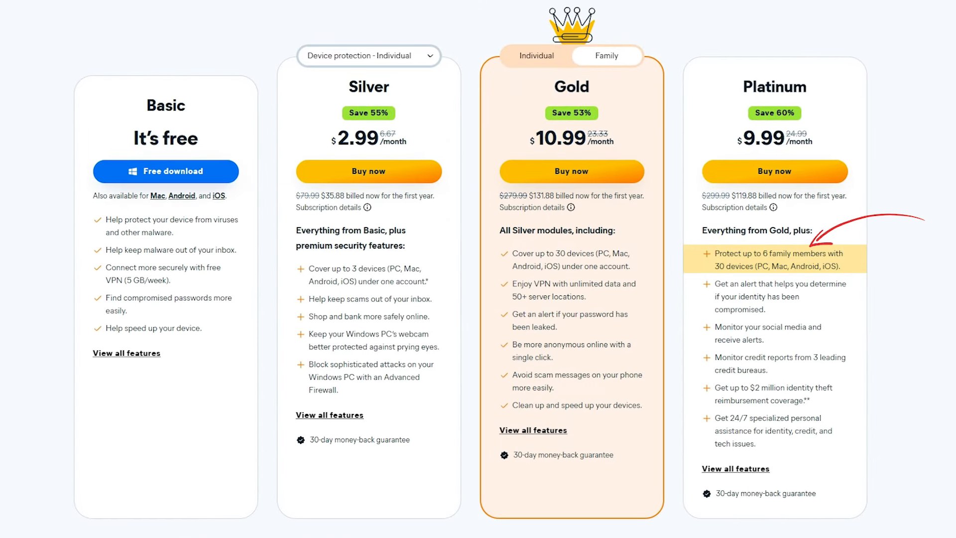
- Scroll the pricing page to the For Home Premium Security vs Avast One comparison table
scroll(up, 3)
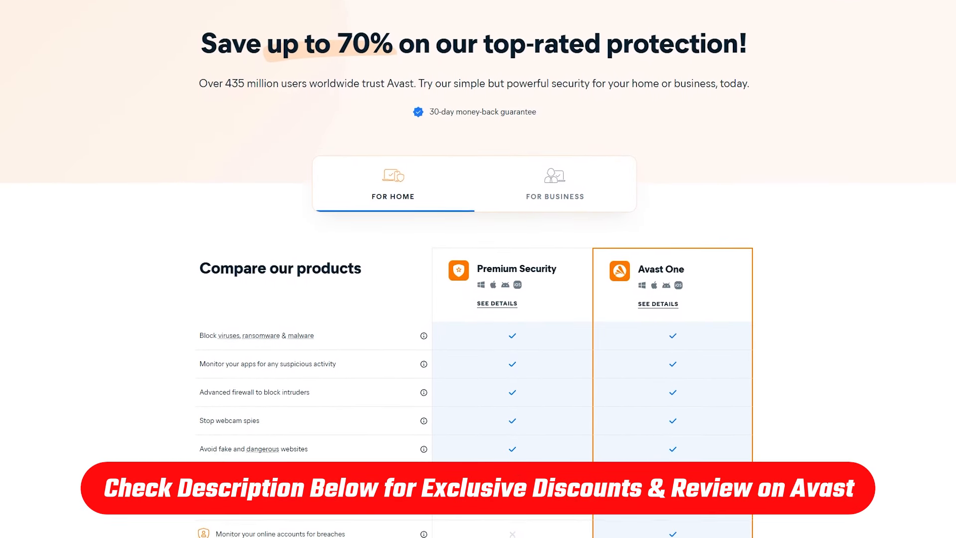
scroll(down, 3)
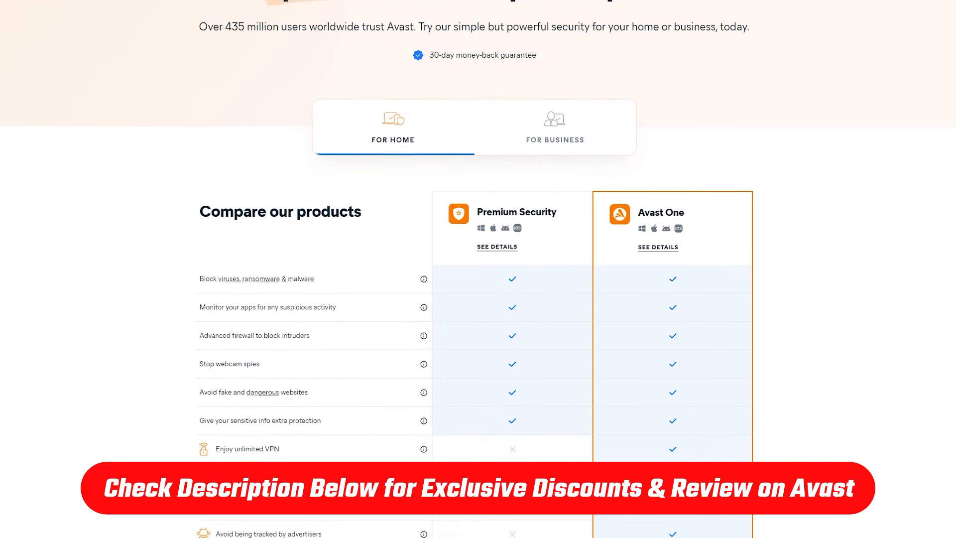
scroll(down, 3)
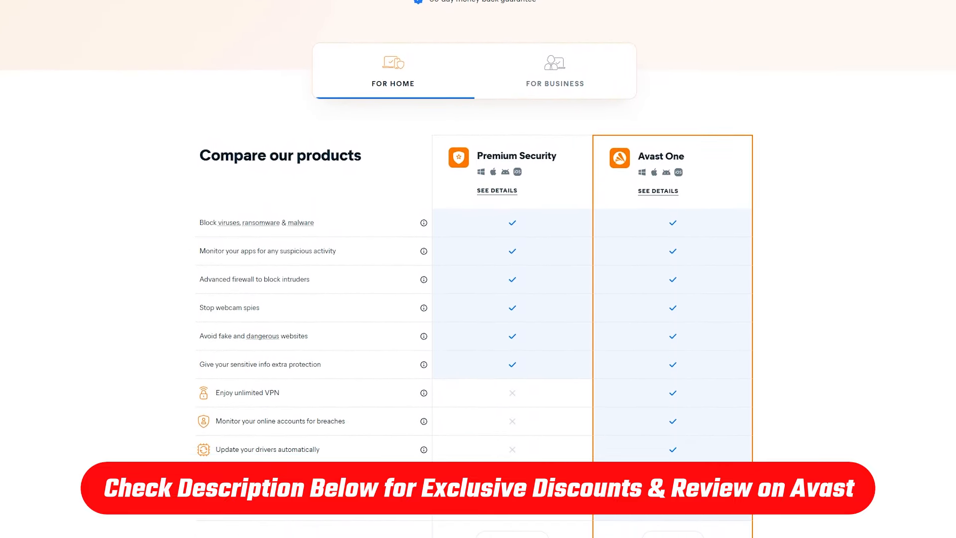
scroll(down, 3)
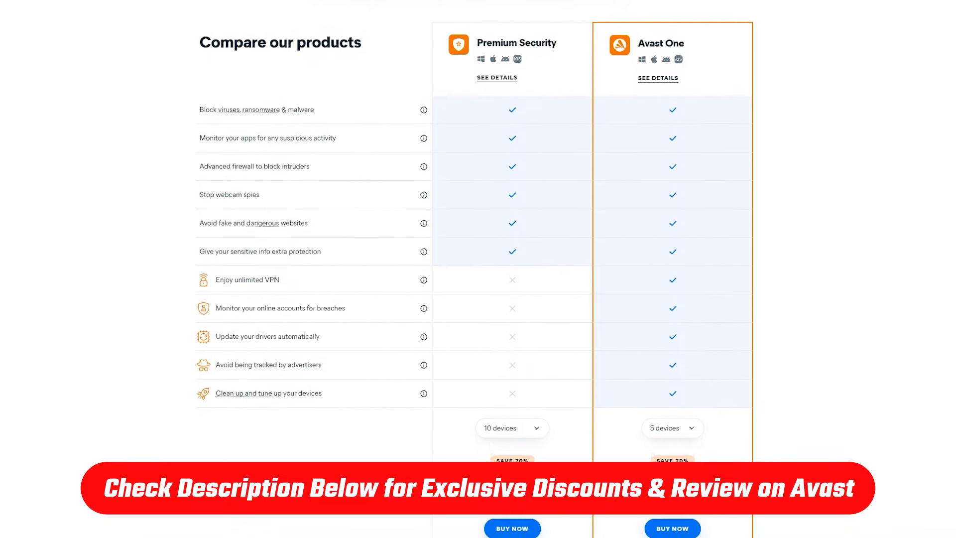
scroll(down, 3)
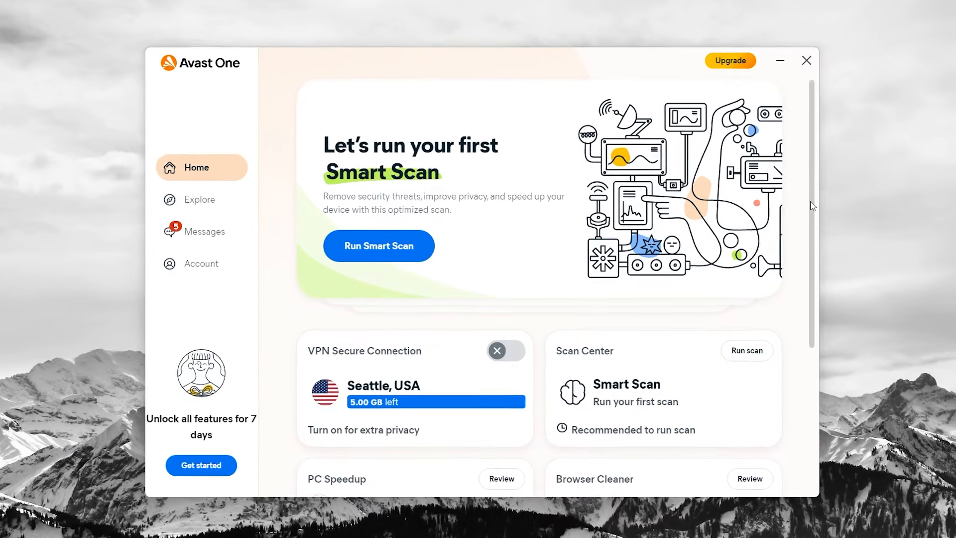
- Review the Browser Cleaner card listing 17,985 removable Chrome and Edge items
scroll(down, 3)
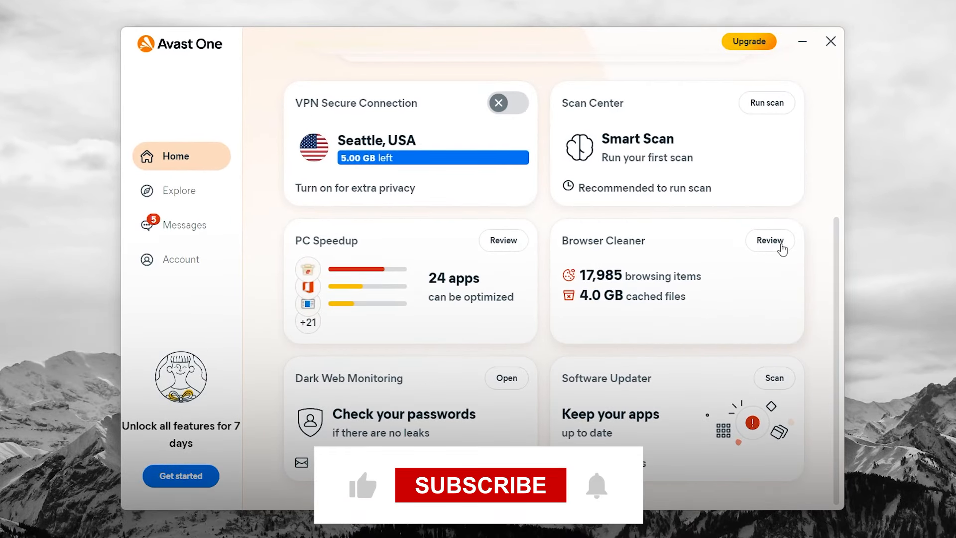
click(770, 239)
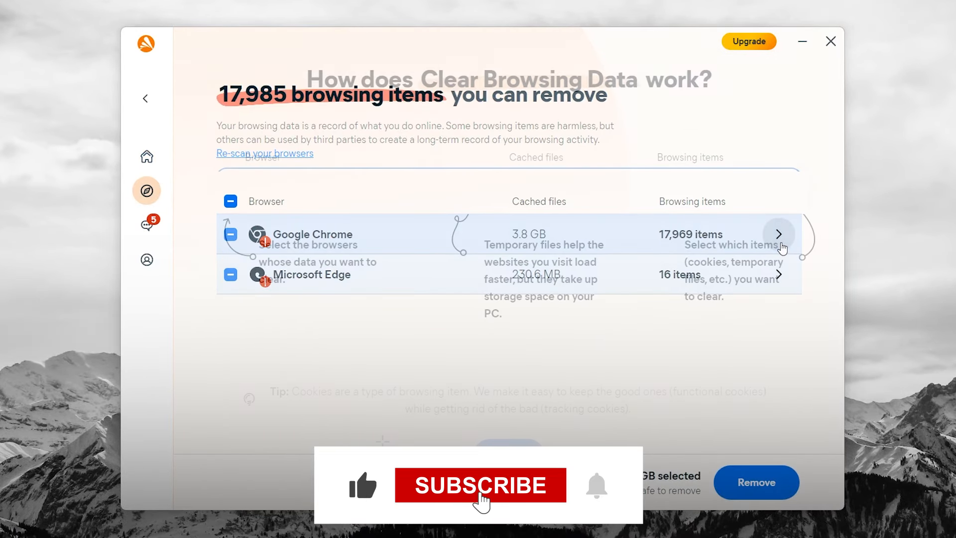